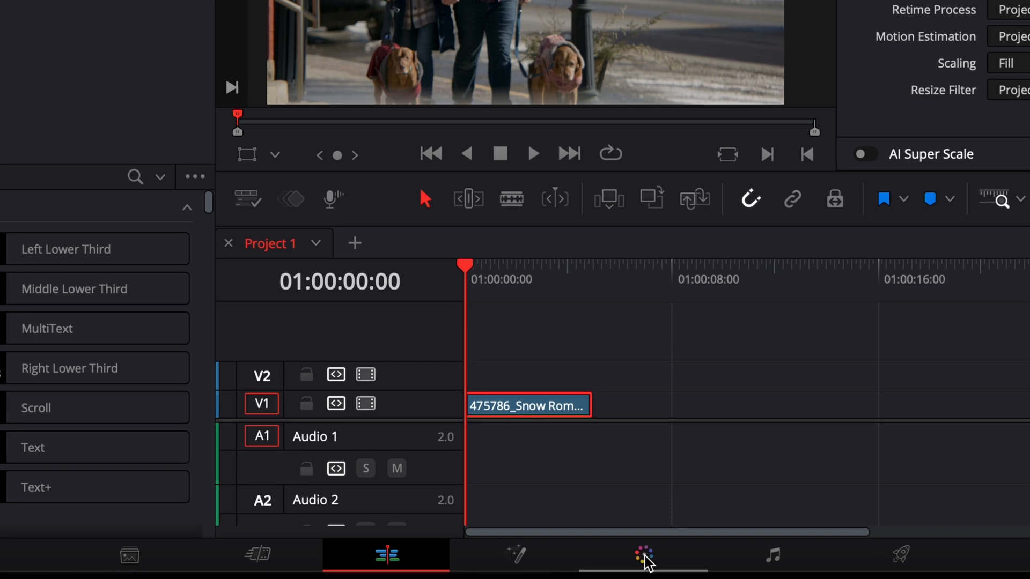
Step: Switch from the Edit page to the Color page for the clip
left_click(640, 554)
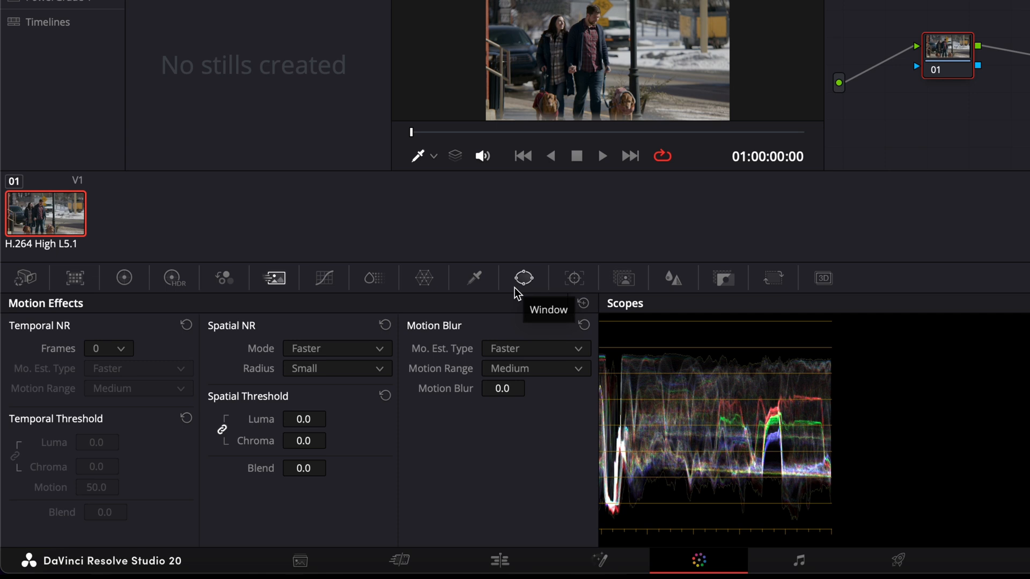
Step: Bring up the Window palette with its shape list, Transform and Softness controls
left_click(523, 278)
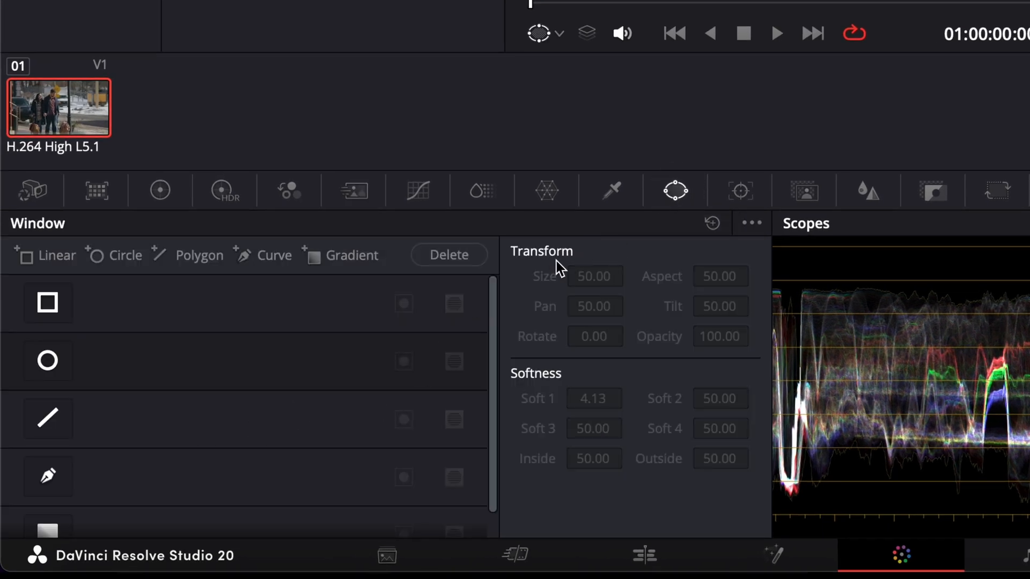
mouse_move(675, 198)
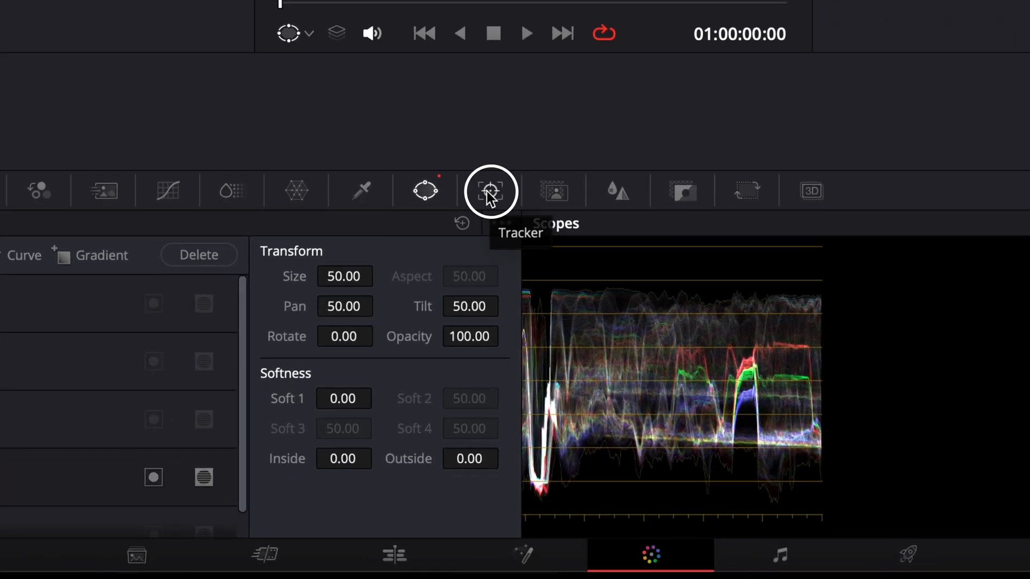
Step: Track the window forward so it follows the woman's face to the end of the clip
left_click(490, 191)
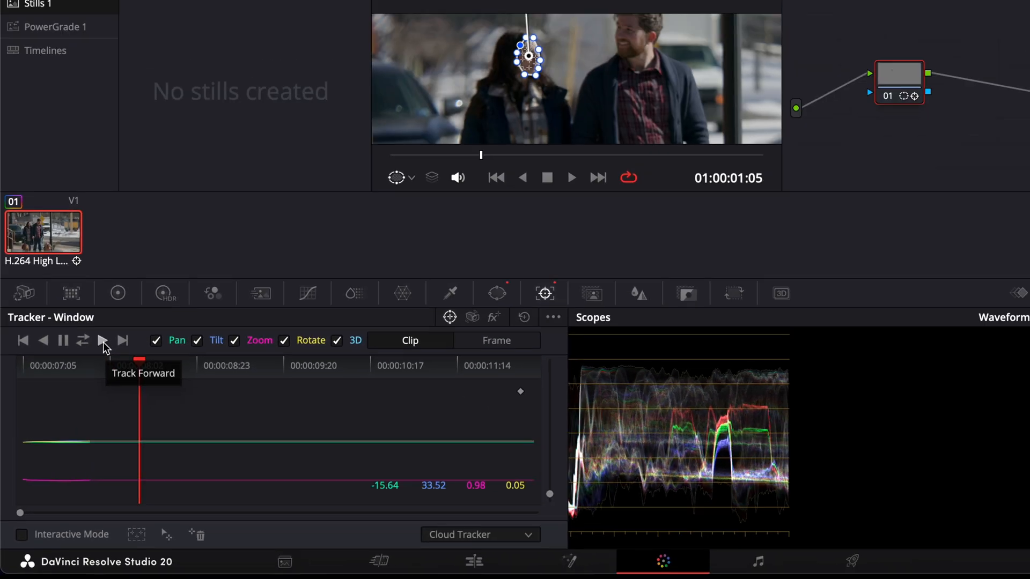
left_click(101, 340)
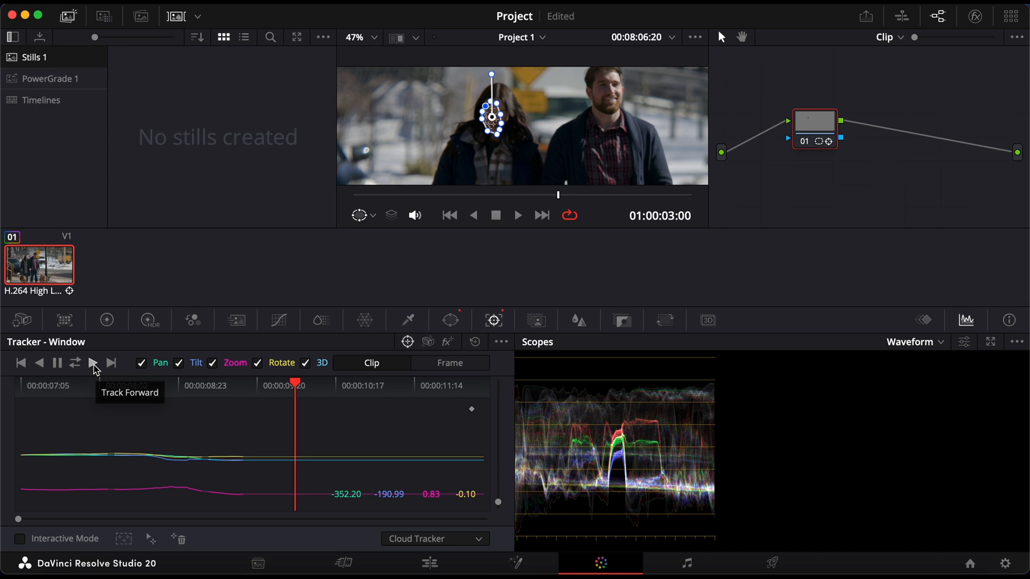
left_click(92, 362)
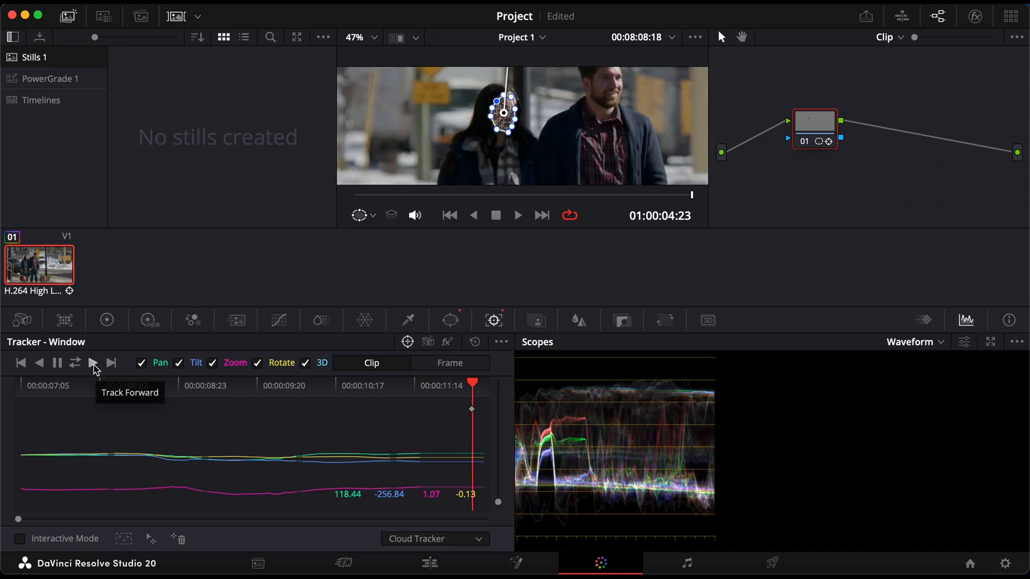
left_click(92, 362)
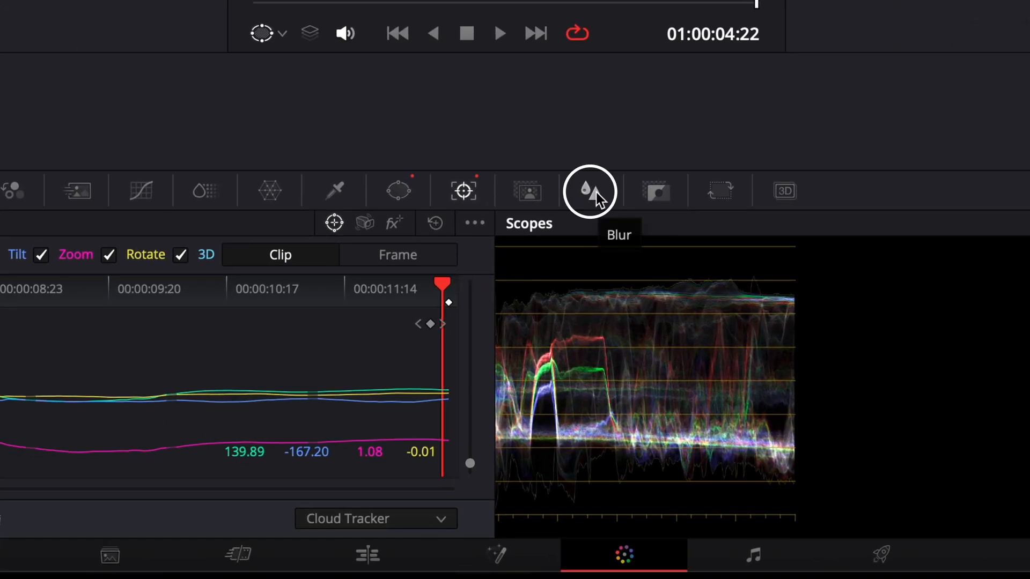
Step: Raise the blur radius inside the window to 0.51 on all three channels
left_click(587, 191)
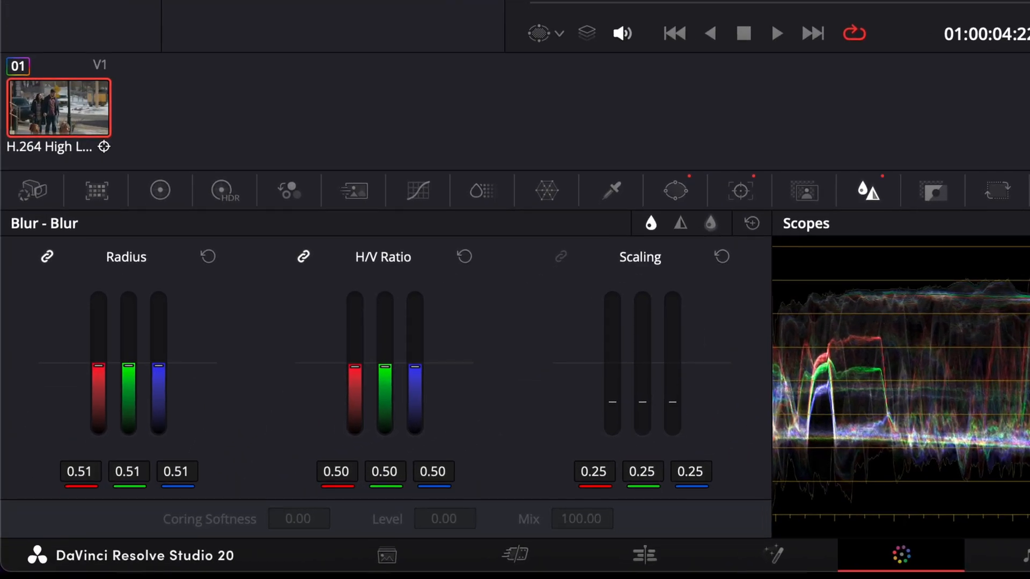
left_click_drag(126, 364, 126, 328)
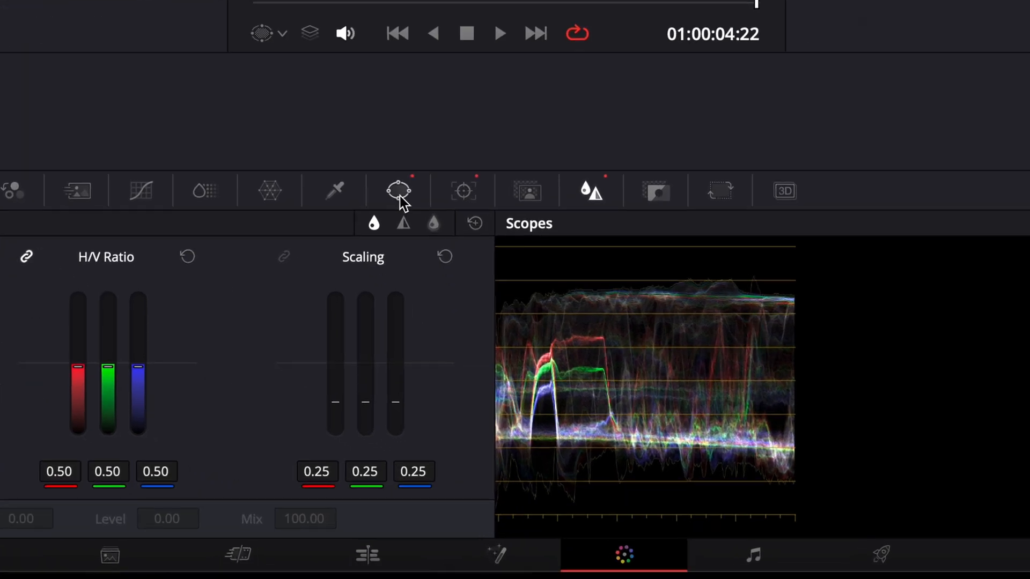
Step: Raise the window's outside softness to 0.58 to feather the blurred edge
left_click(398, 191)
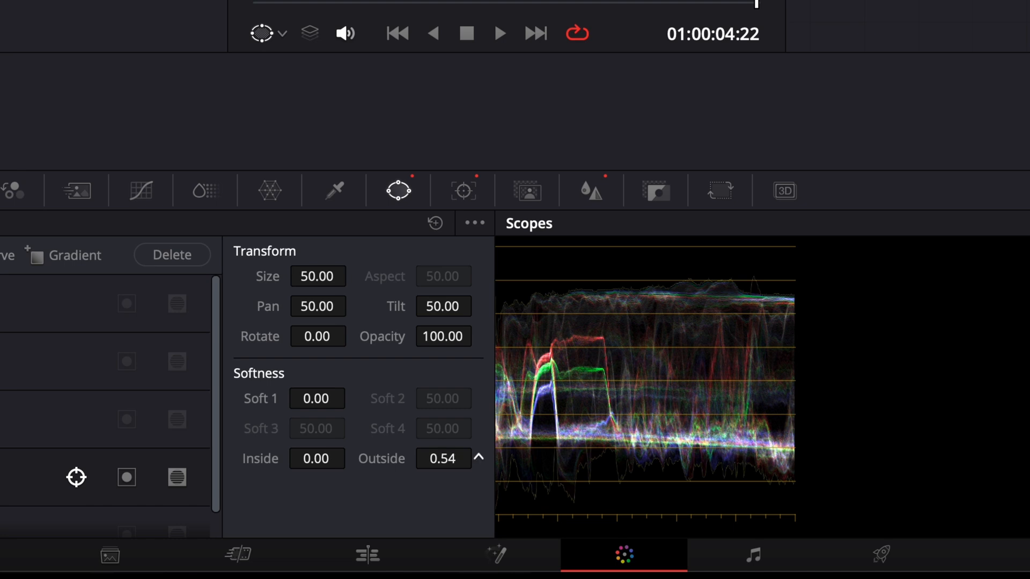
left_click(478, 452)
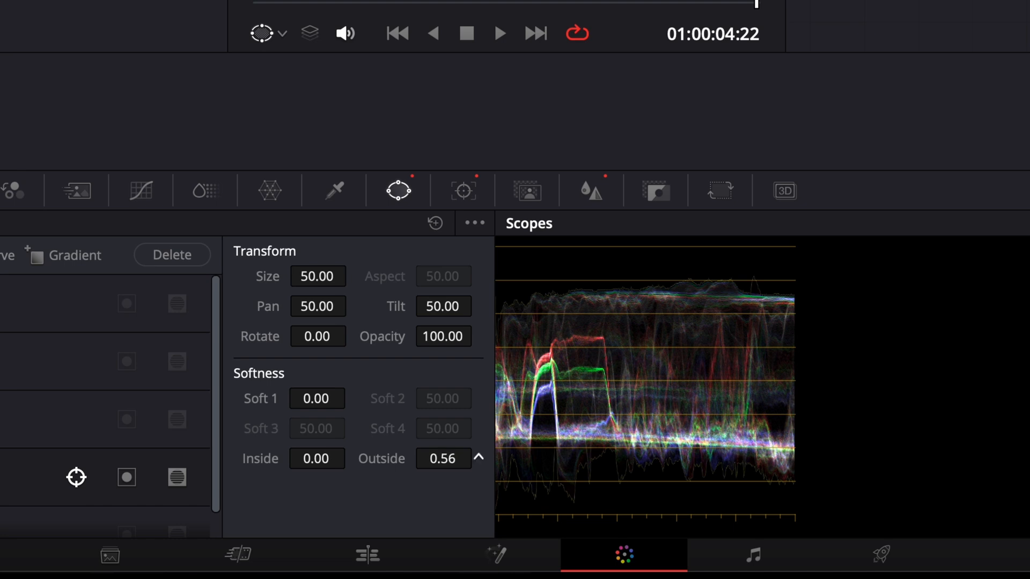
left_click(478, 454)
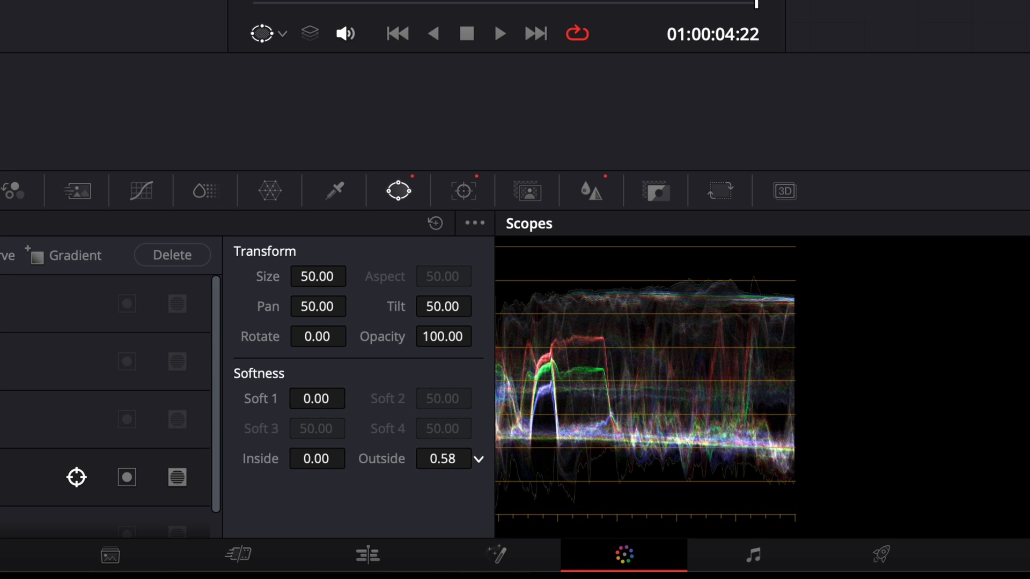